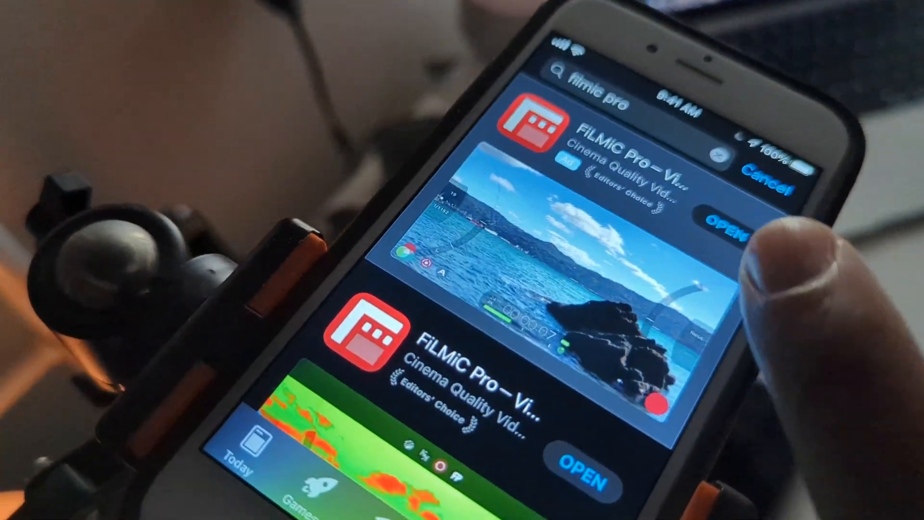
- Launch FiLMiC Pro from the App Store search results via OPEN
{"action": "left_click", "coordinate": [730, 225]}
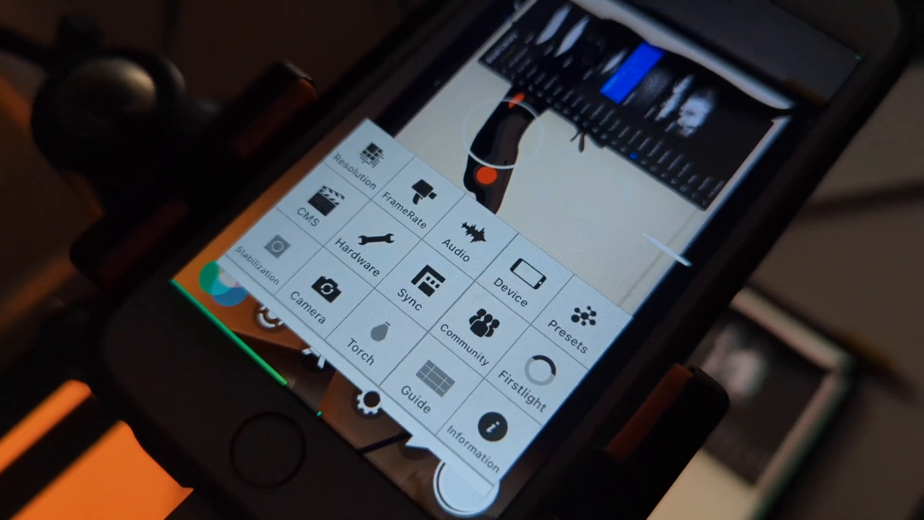
- Show the Hardware settings listing Clean HDMI Out, DJI OSMO Mobile and Zhiyun Smooth 4
{"action": "left_click", "coordinate": [520, 286]}
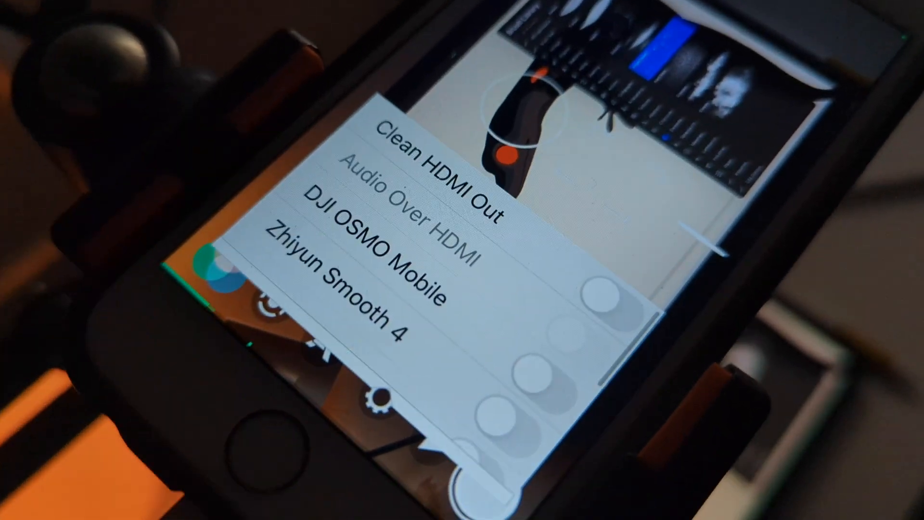